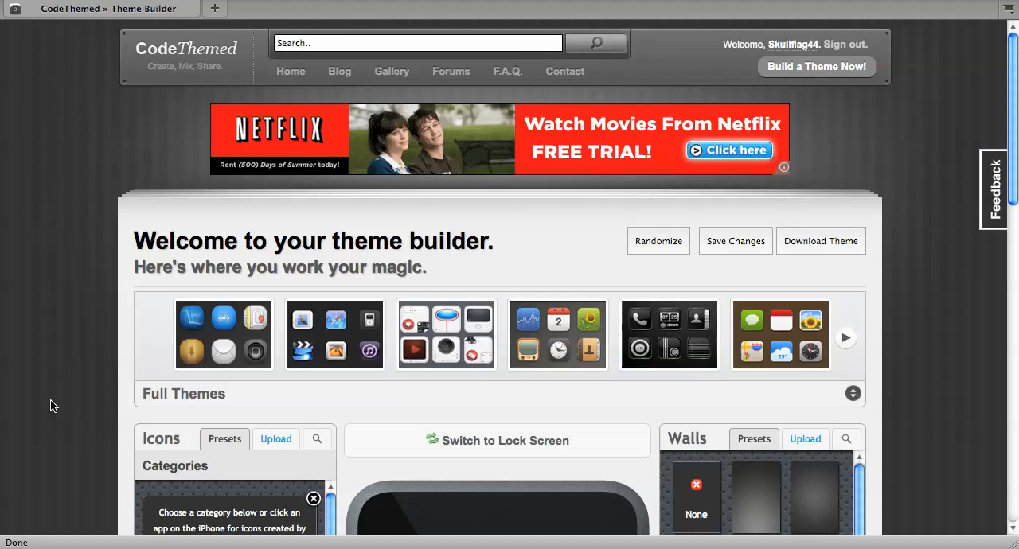
Step: Page the iPod preview to a later home page with iClassic and TheSimpsons, then cancel adding an icon
scroll(down, 3)
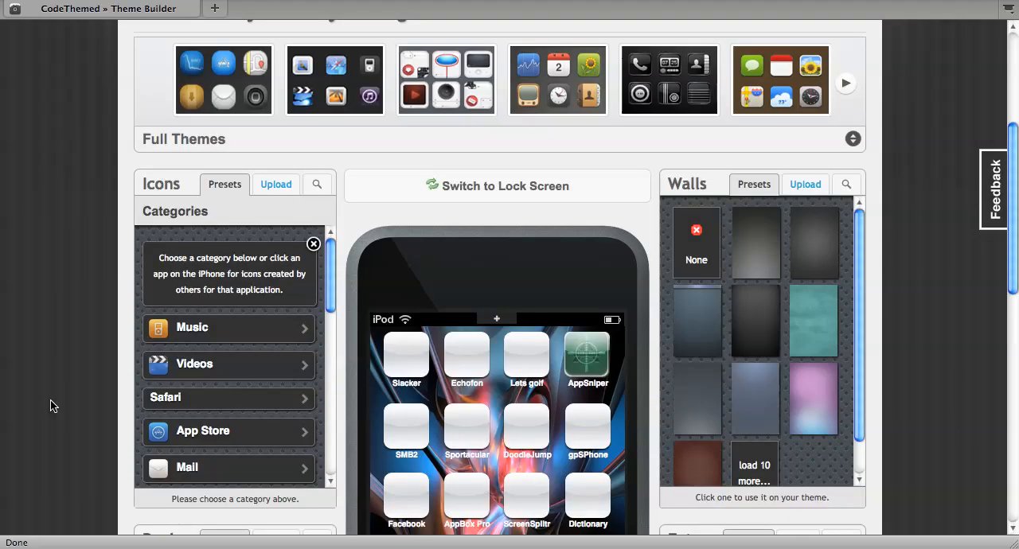
scroll(down, 3)
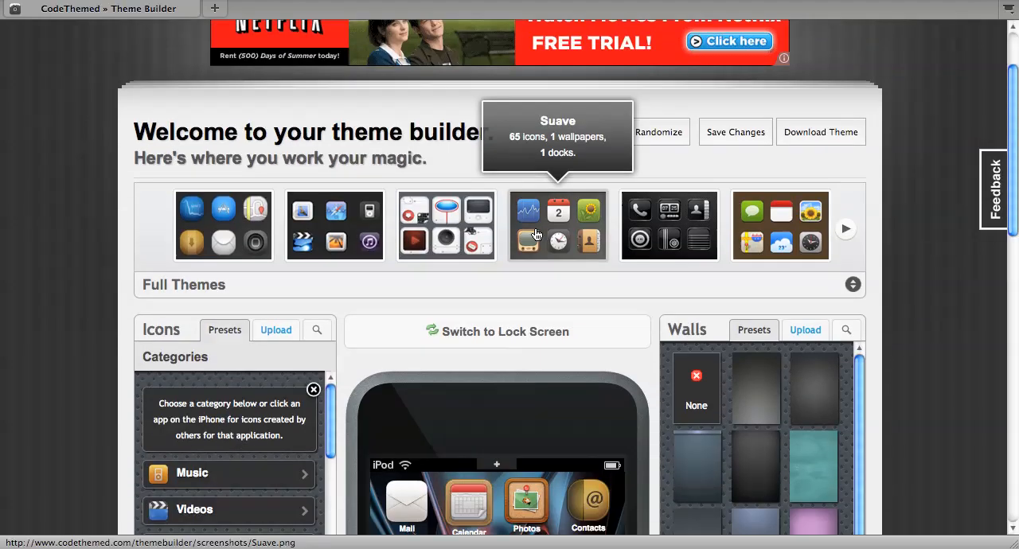
scroll(down, 3)
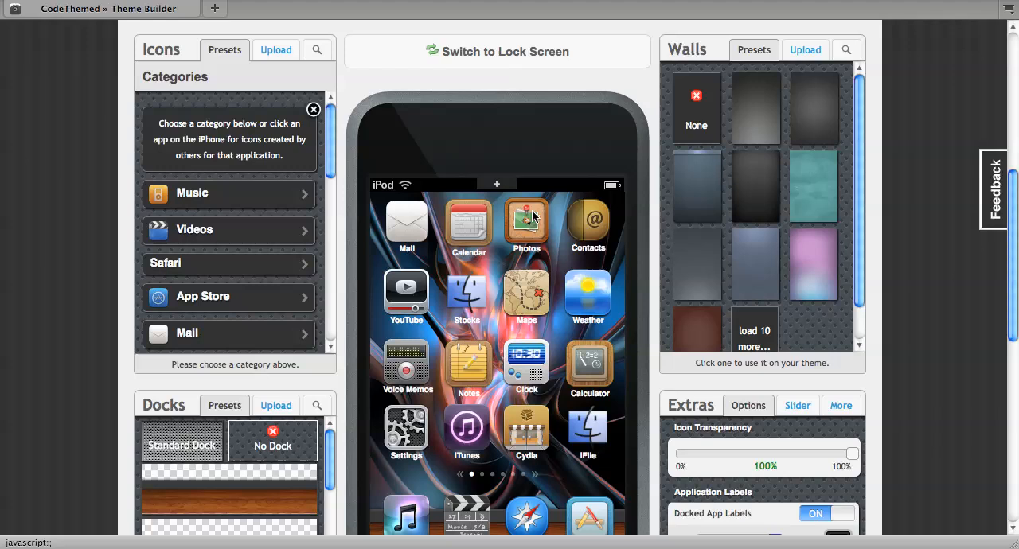
scroll(down, 3)
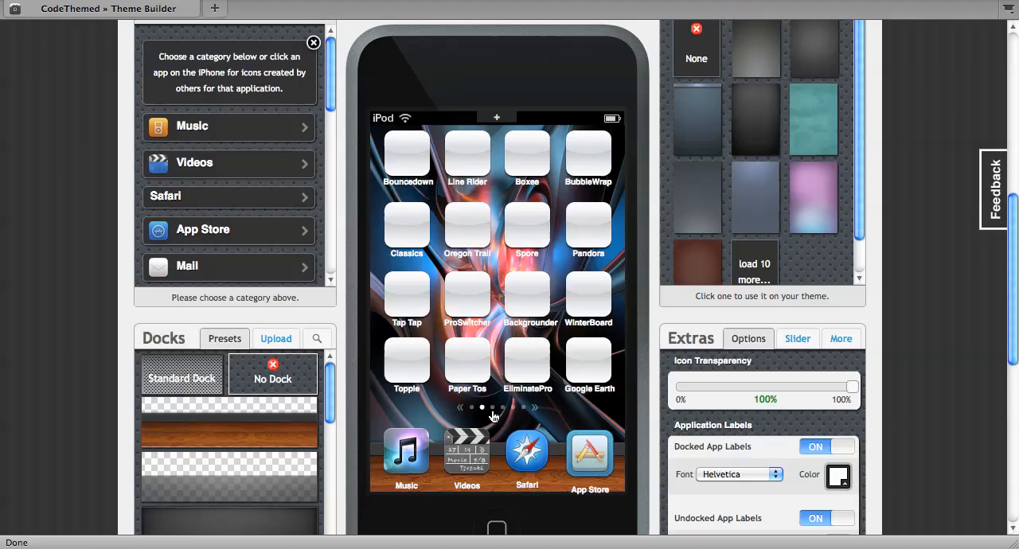
click(503, 407)
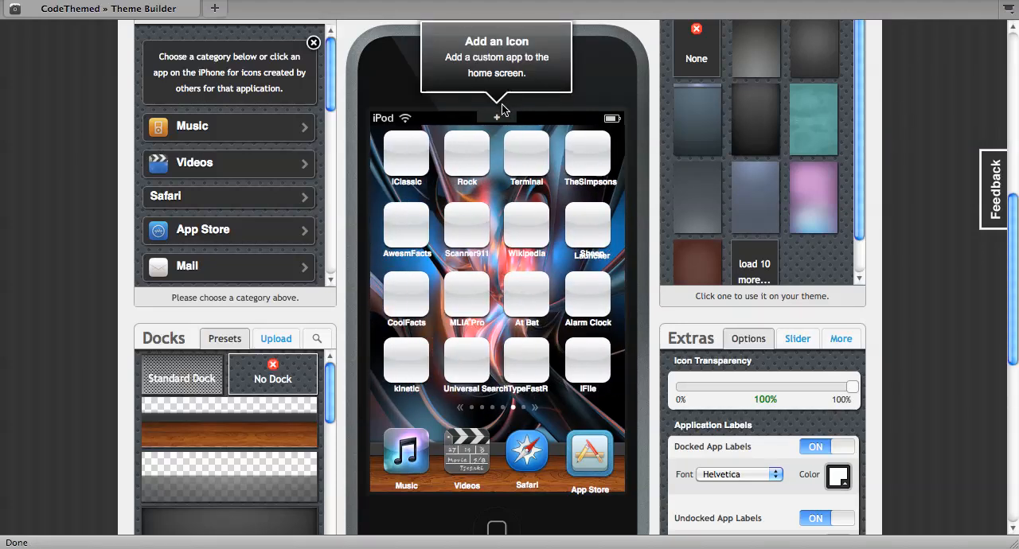
click(497, 117)
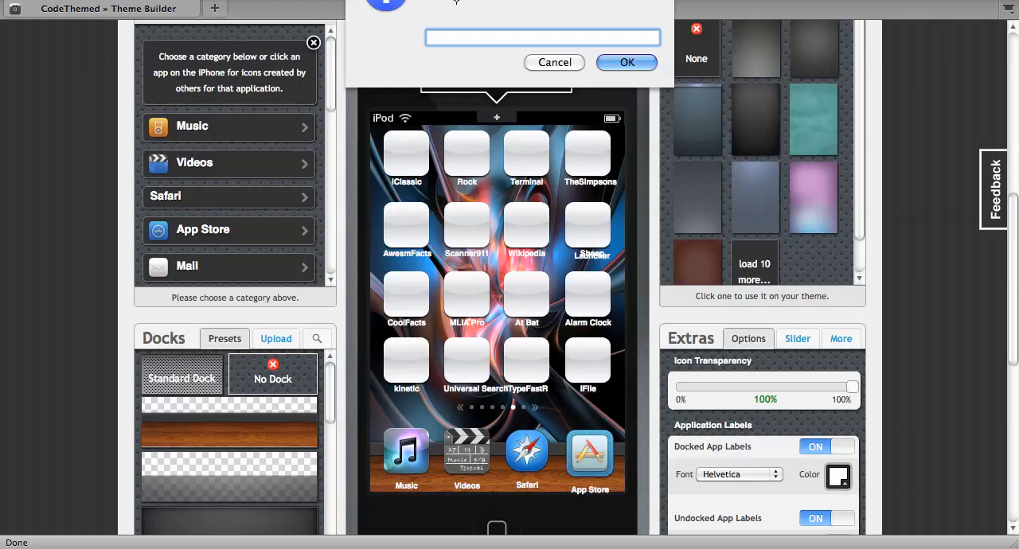
mouse_move(570, 50)
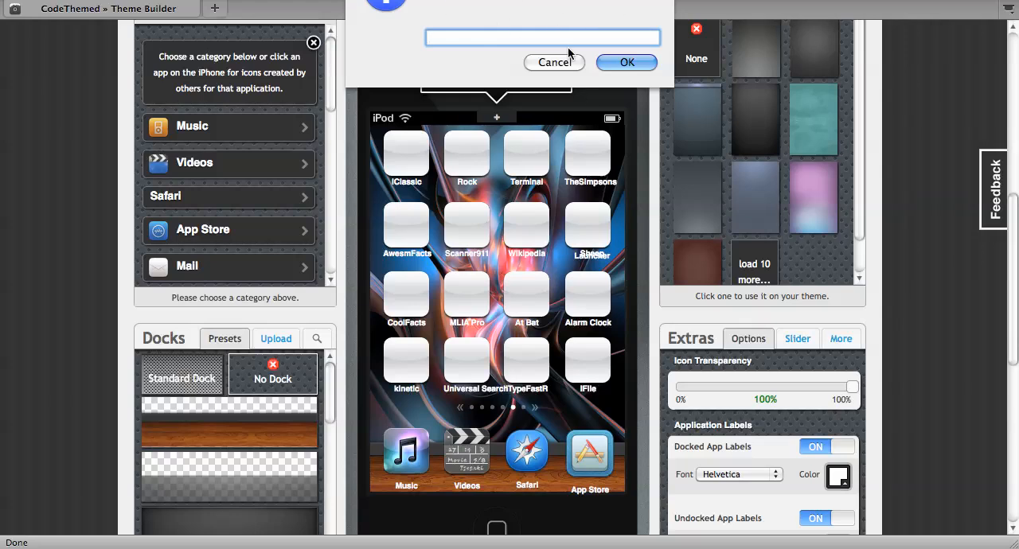
click(542, 38)
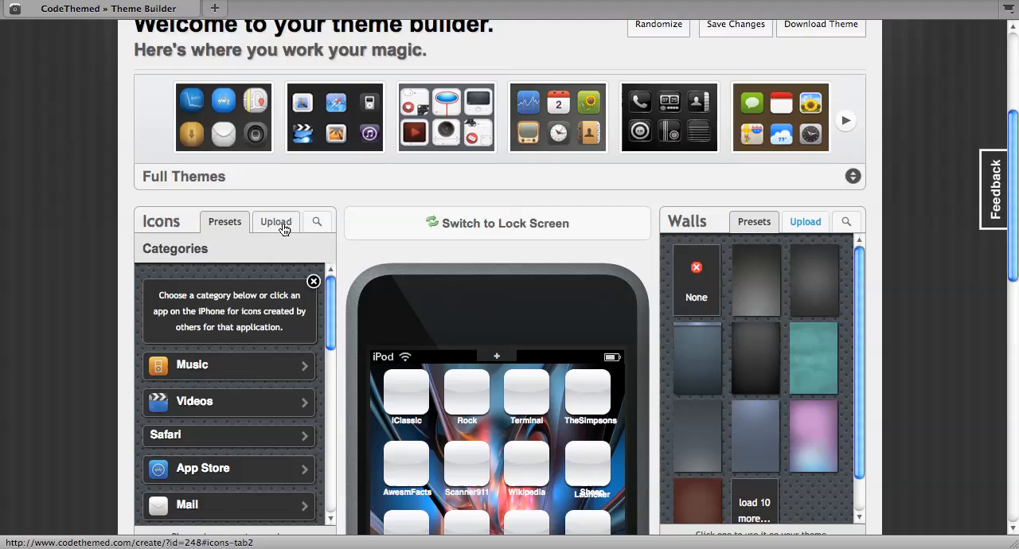
Step: Show the icon upload options, then view the uploaded abstract wallpaper under Your Walls and close it
click(275, 222)
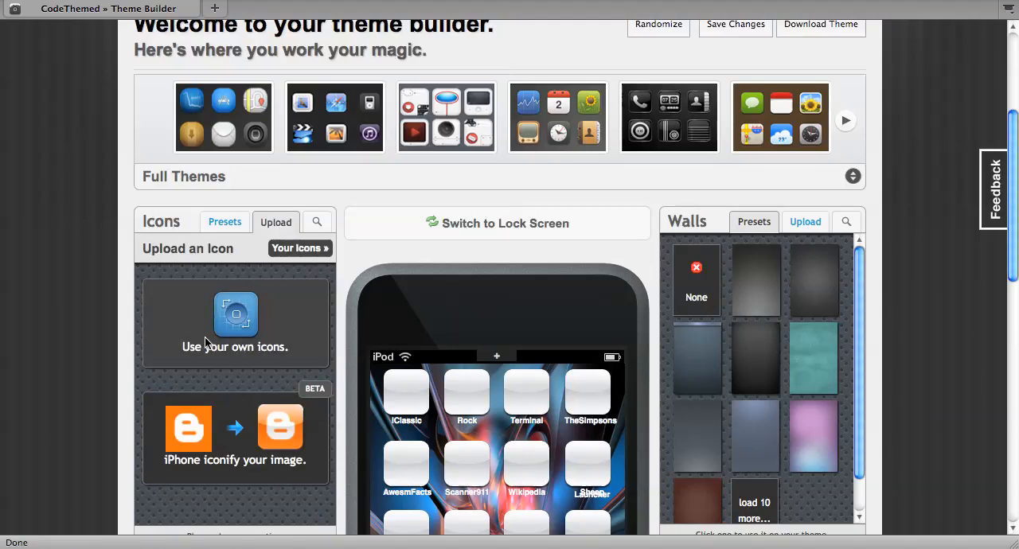
scroll(down, 3)
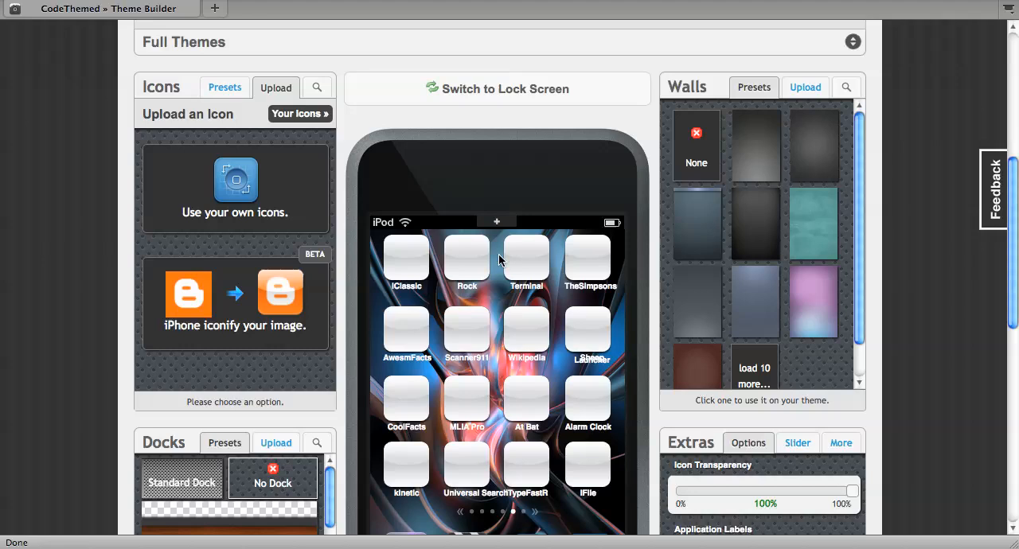
mouse_move(454, 422)
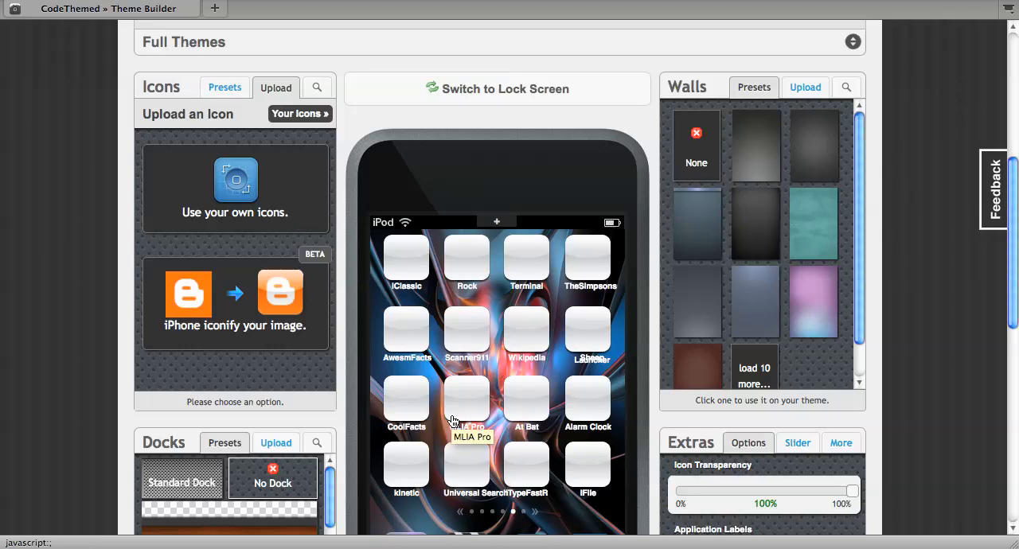
scroll(down, 3)
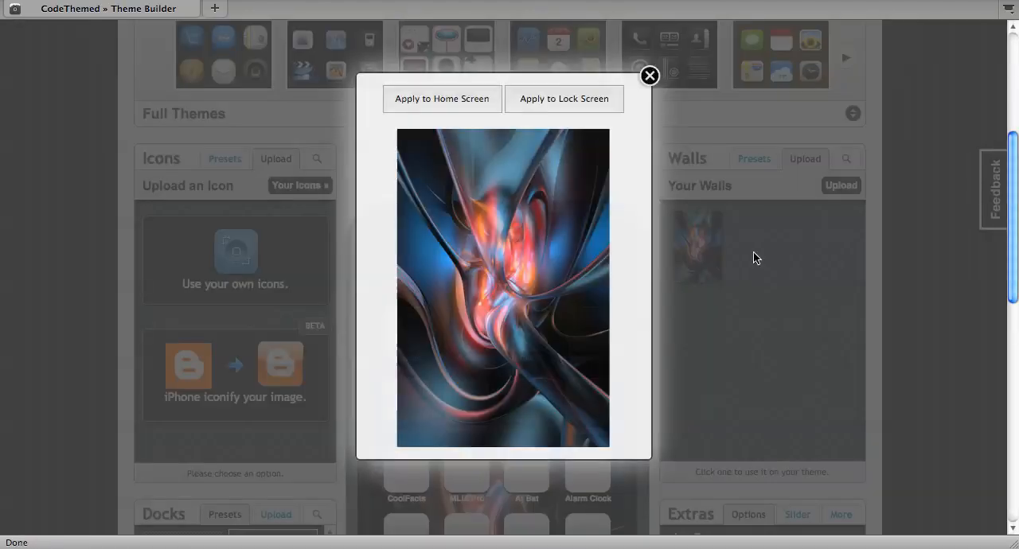
mouse_move(447, 117)
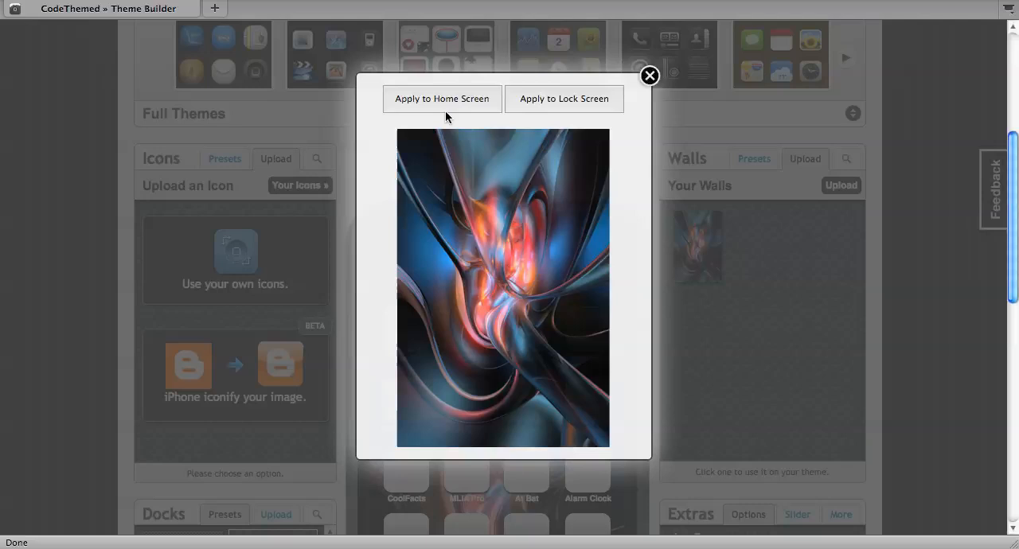
mouse_move(652, 82)
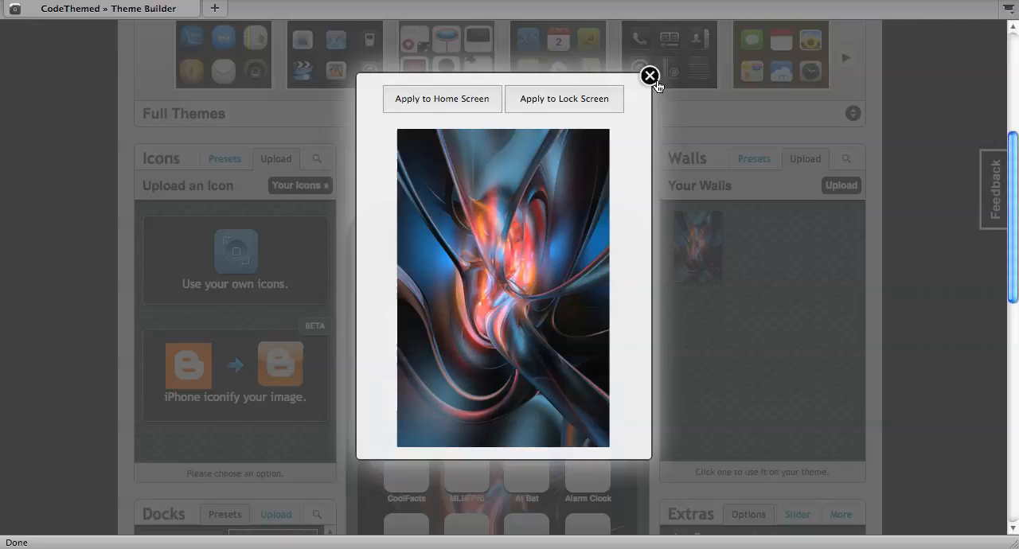
click(650, 75)
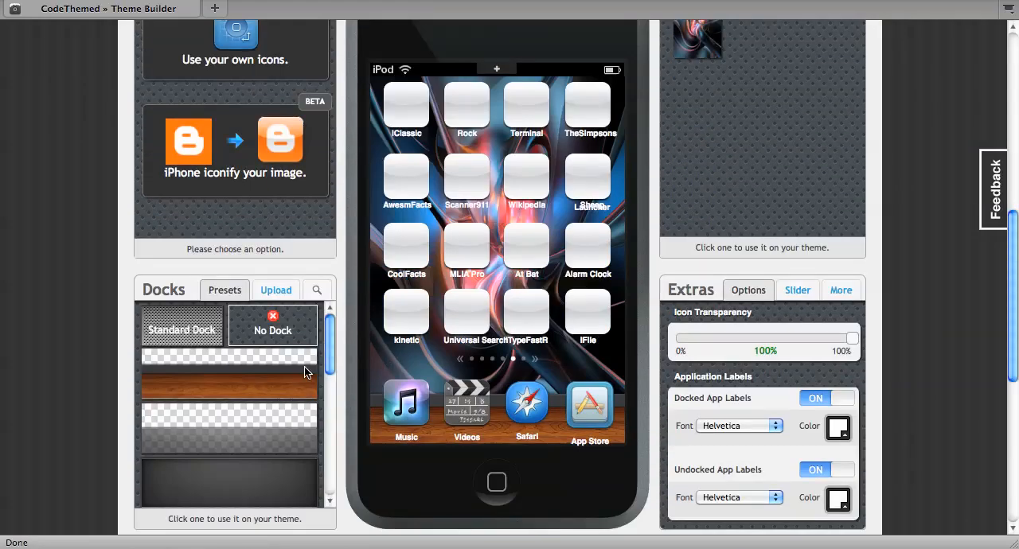
Step: Apply the wood texture dock preset beneath the docked apps
scroll(down, 3)
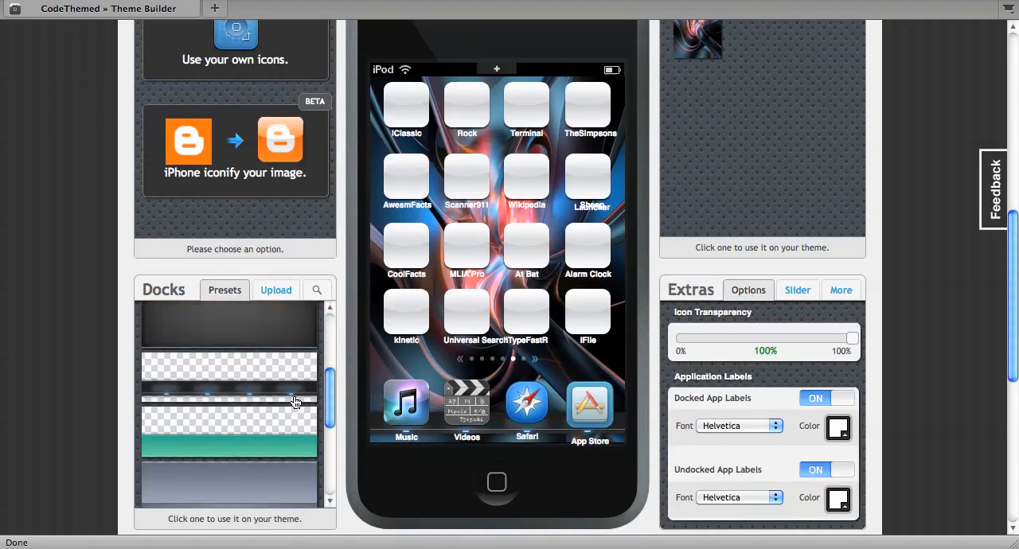
mouse_move(560, 453)
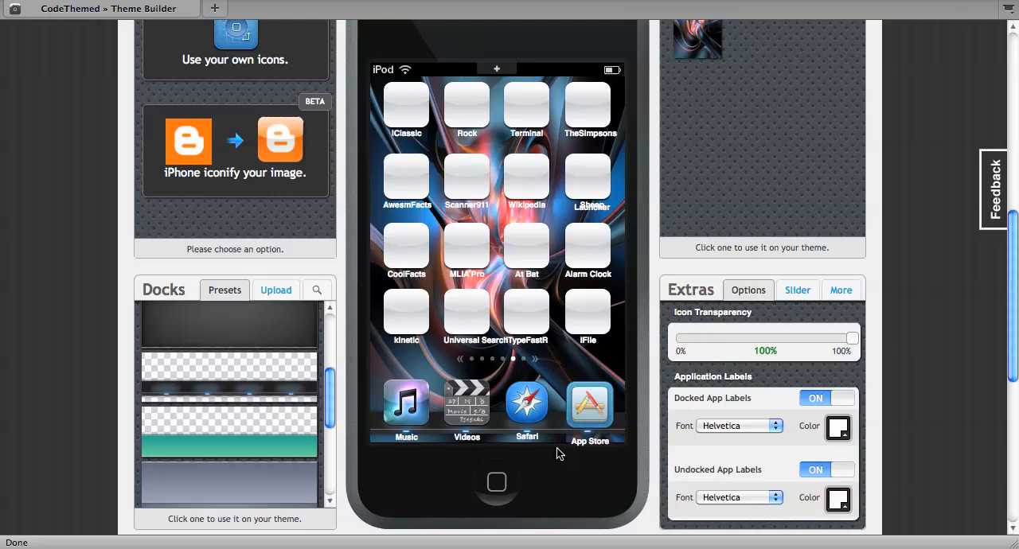
mouse_move(337, 417)
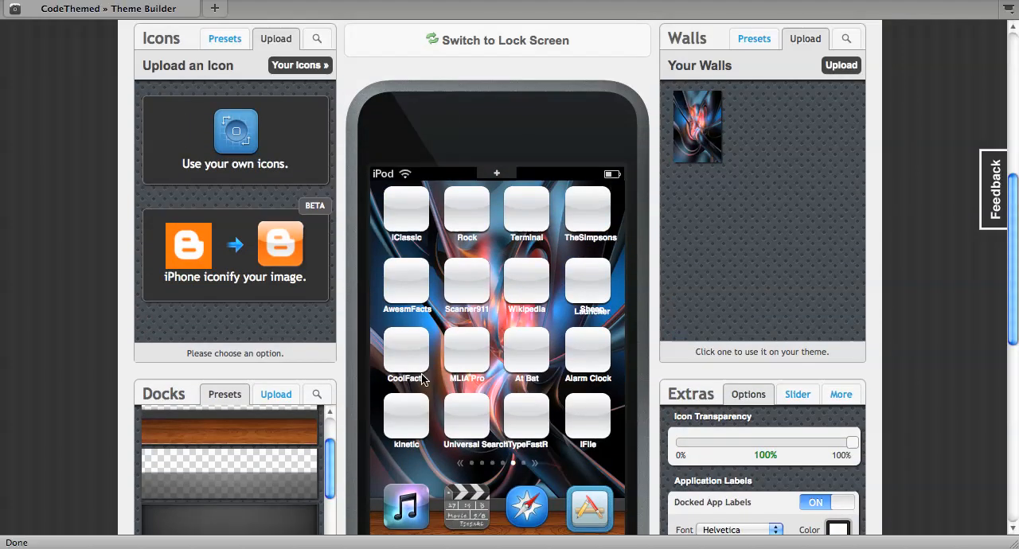
scroll(down, 3)
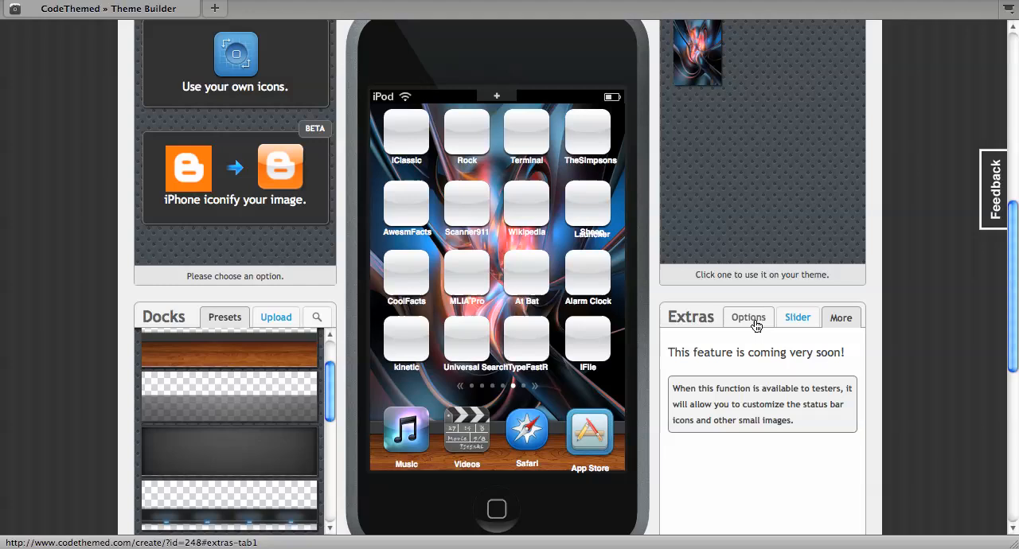
Step: Check the Slider coming-soon notice, return to 100% icon transparency options, and show the first home page
click(798, 318)
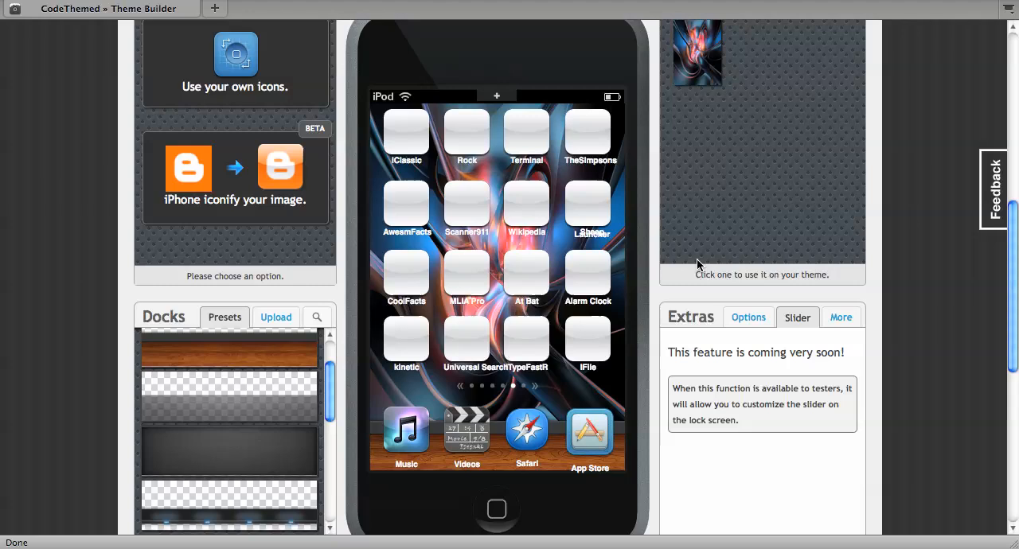
scroll(up, 3)
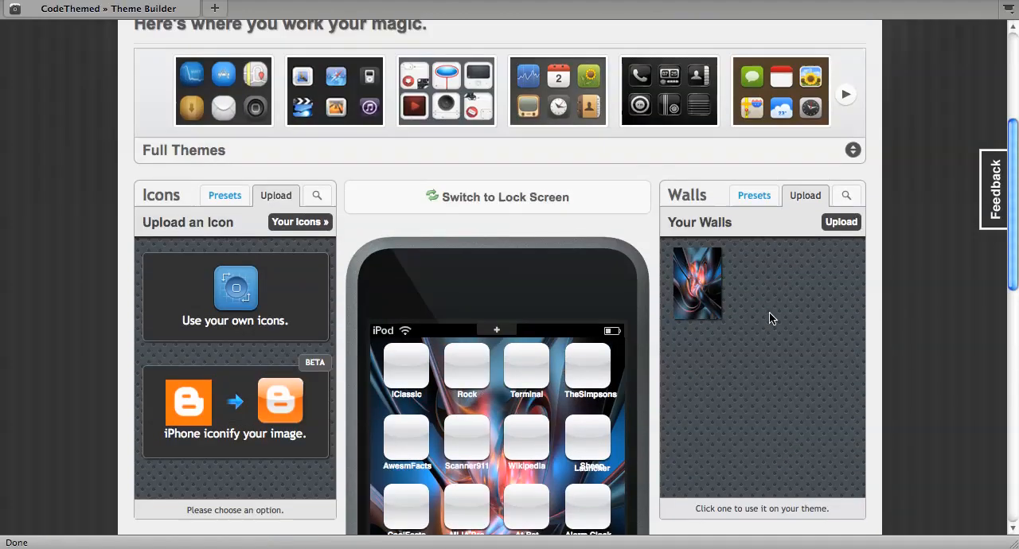
scroll(down, 3)
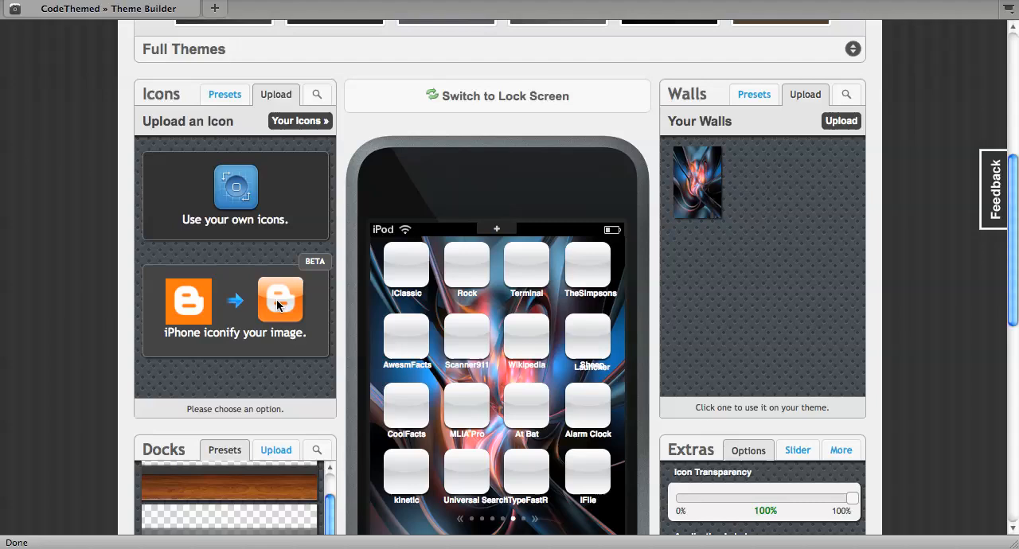
mouse_move(324, 233)
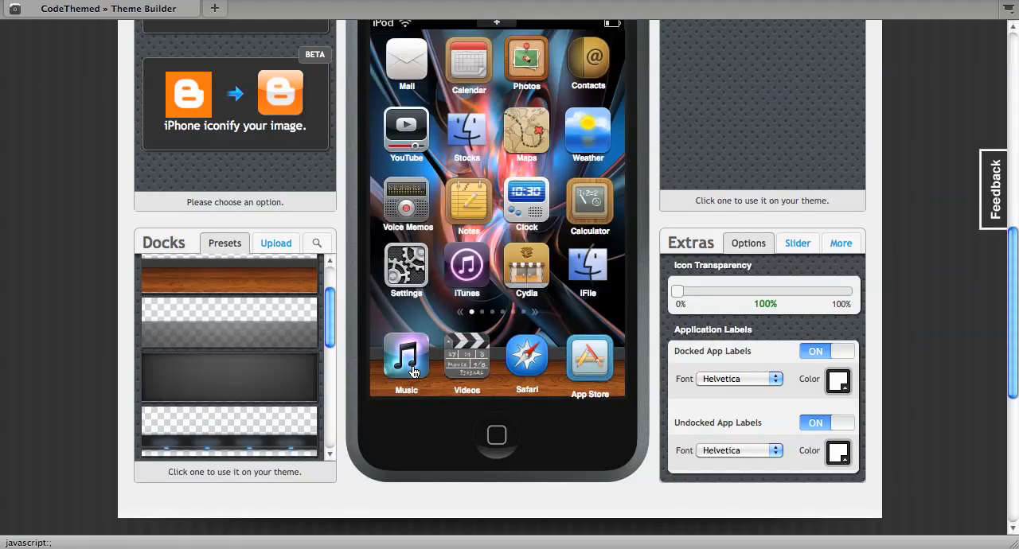
Step: Select the docked Music app to list its alternative icons in the presets
click(406, 363)
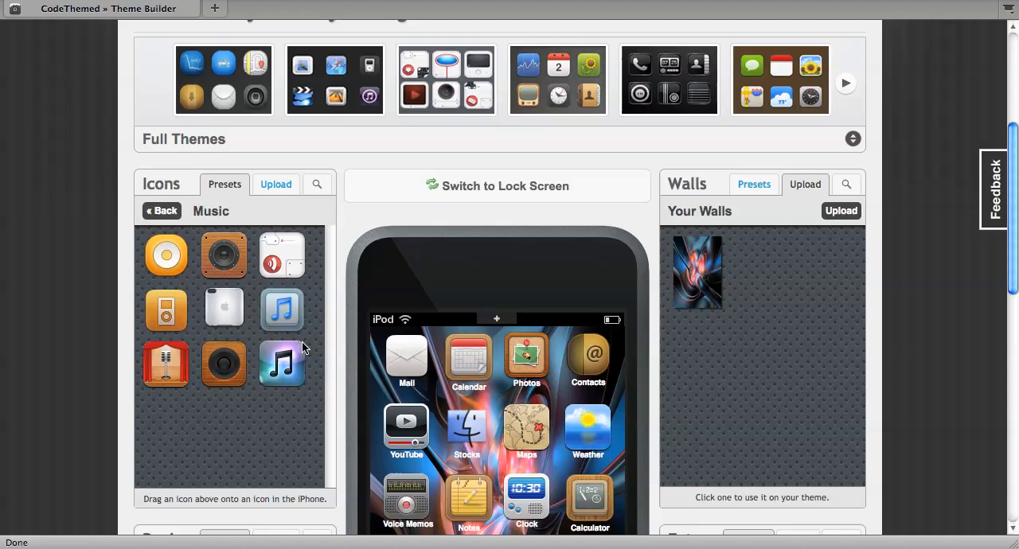
scroll(down, 3)
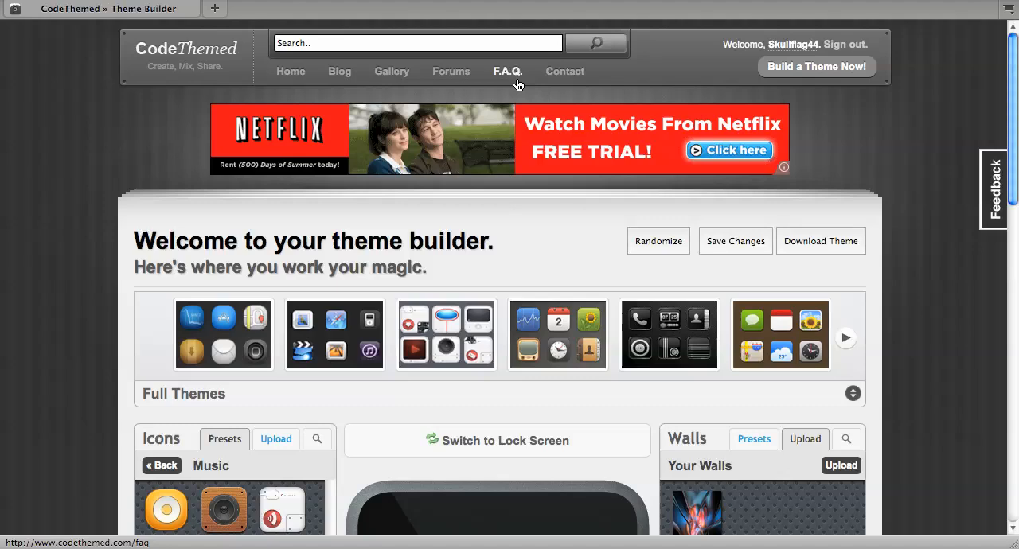
Step: Visit the F.A.Q. page and the Dashboard, then reopen the theme builder
click(507, 71)
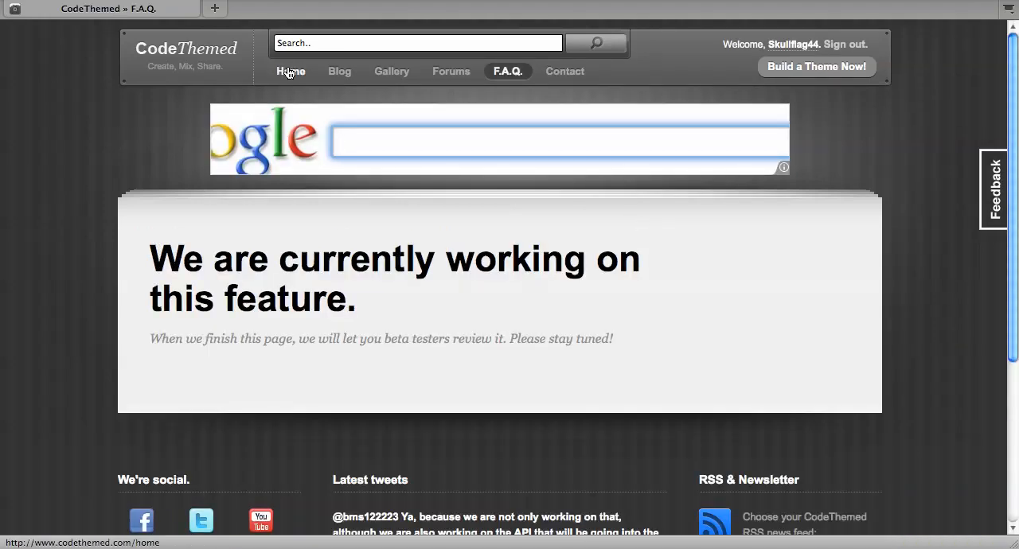
click(291, 71)
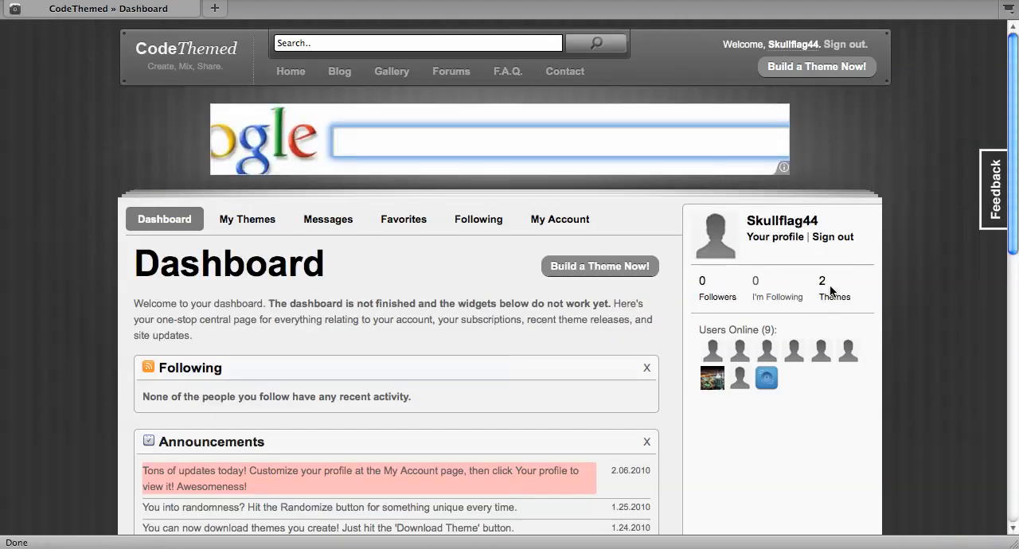
click(247, 219)
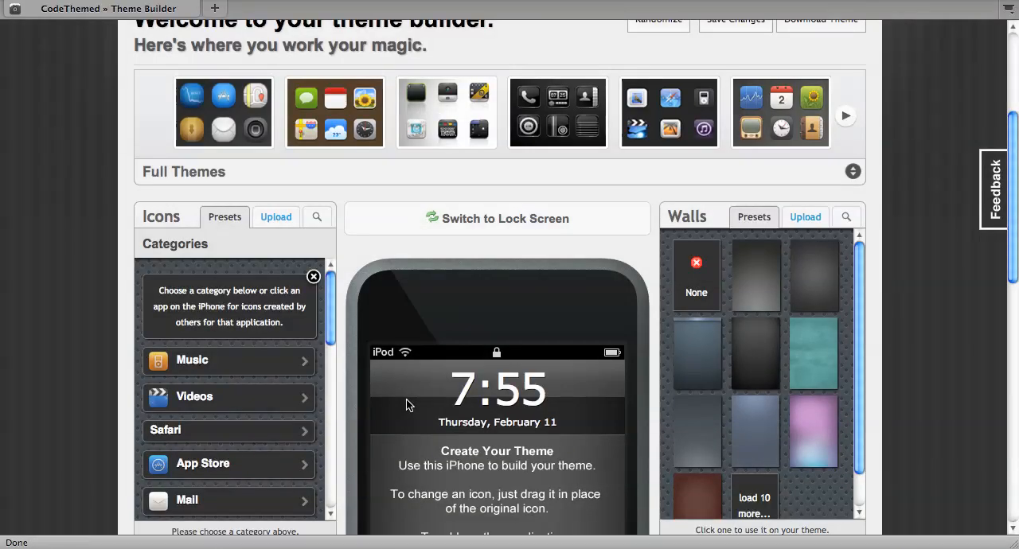
scroll(down, 3)
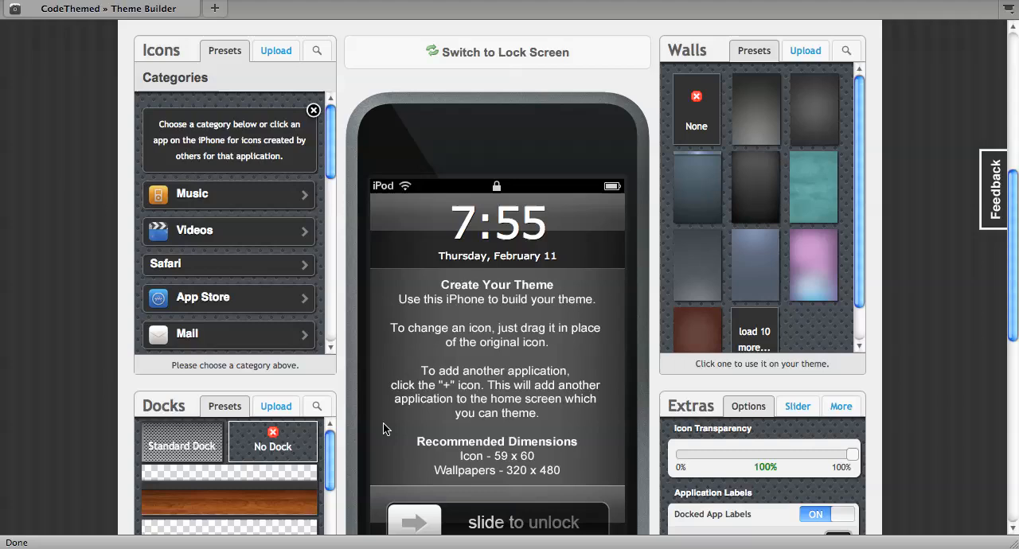
scroll(down, 3)
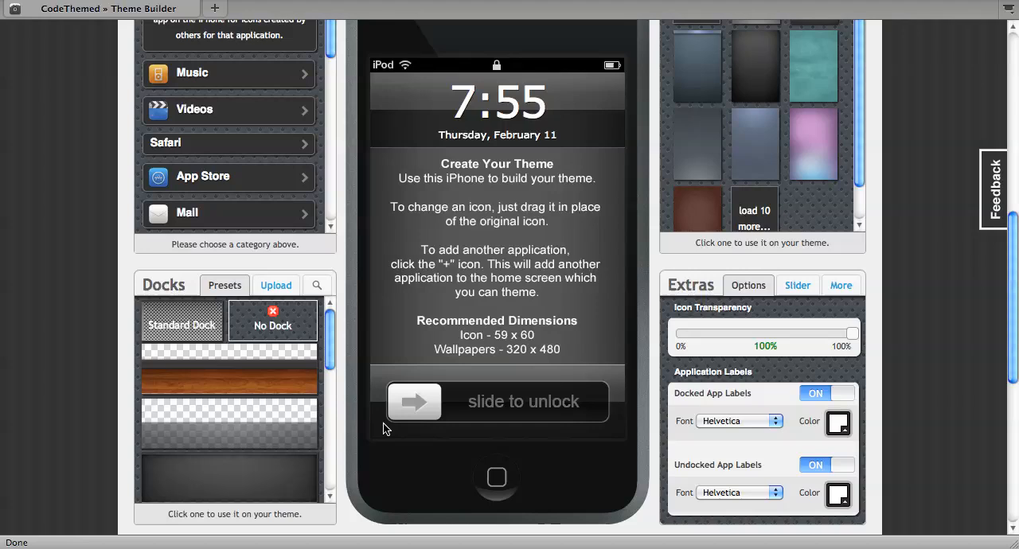
mouse_move(676, 122)
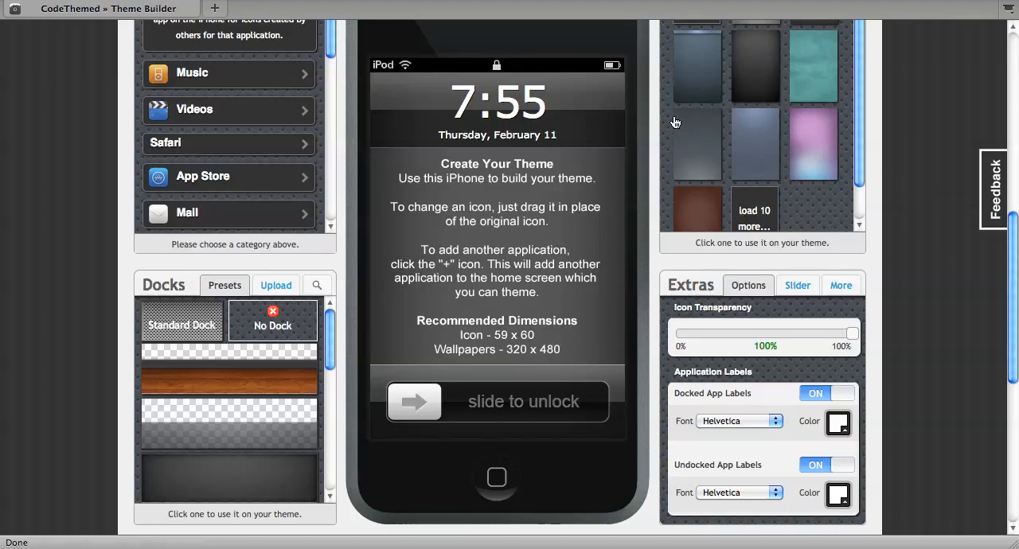
mouse_move(783, 60)
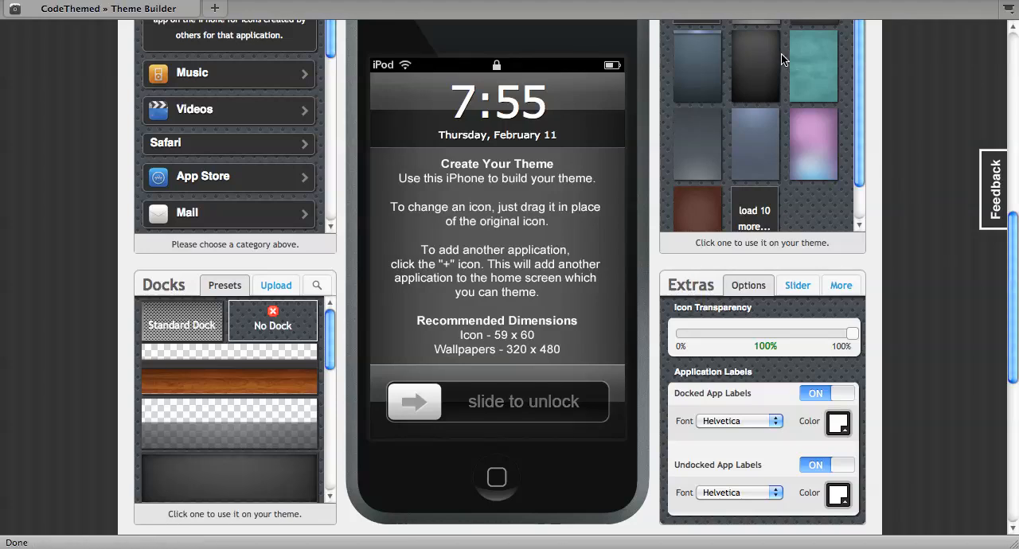
mouse_move(826, 8)
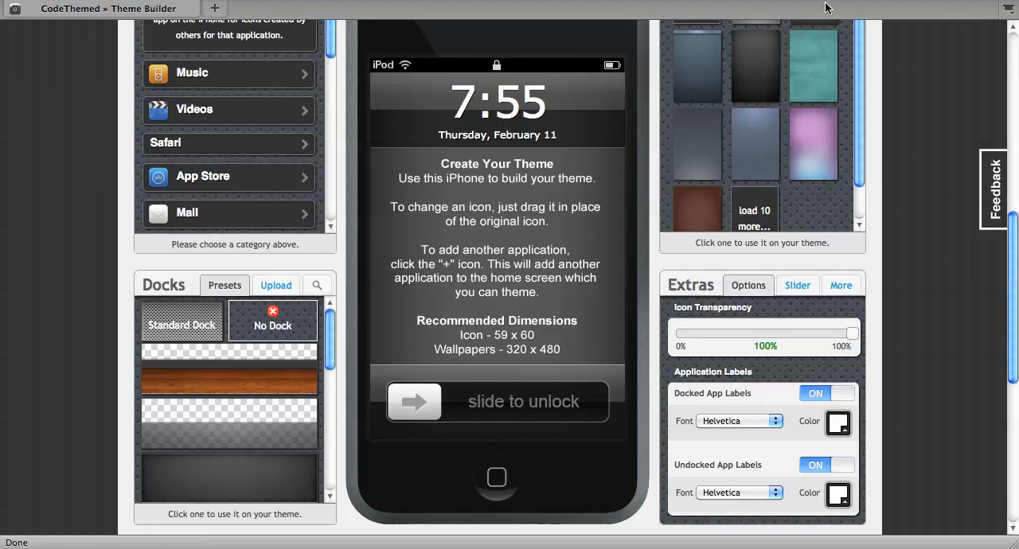